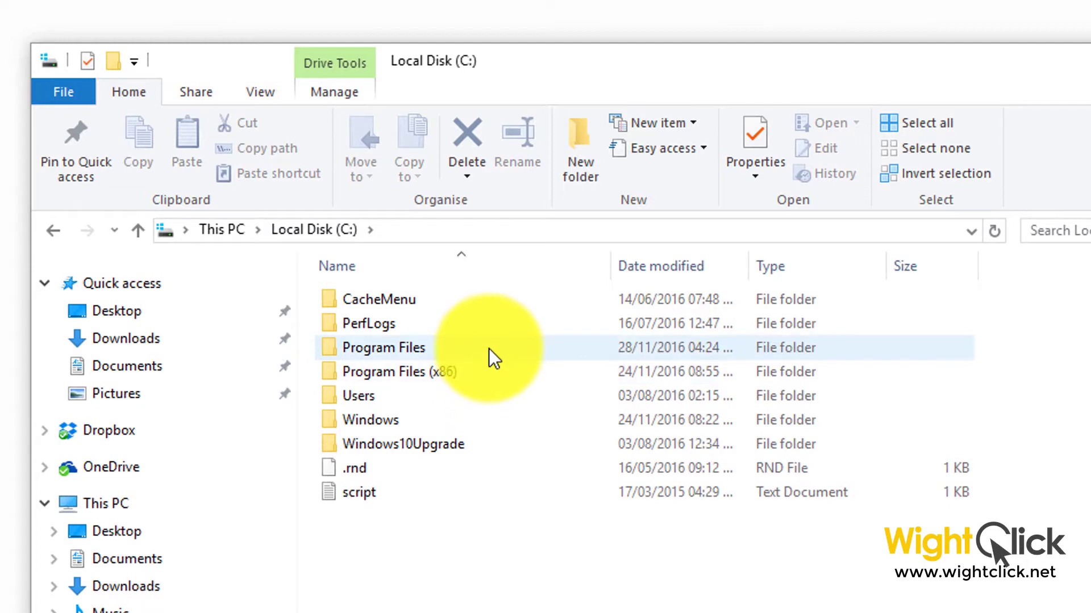
Step: Browse into Program Files > Windows Defender and select the MSASCui application
double_click(384, 348)
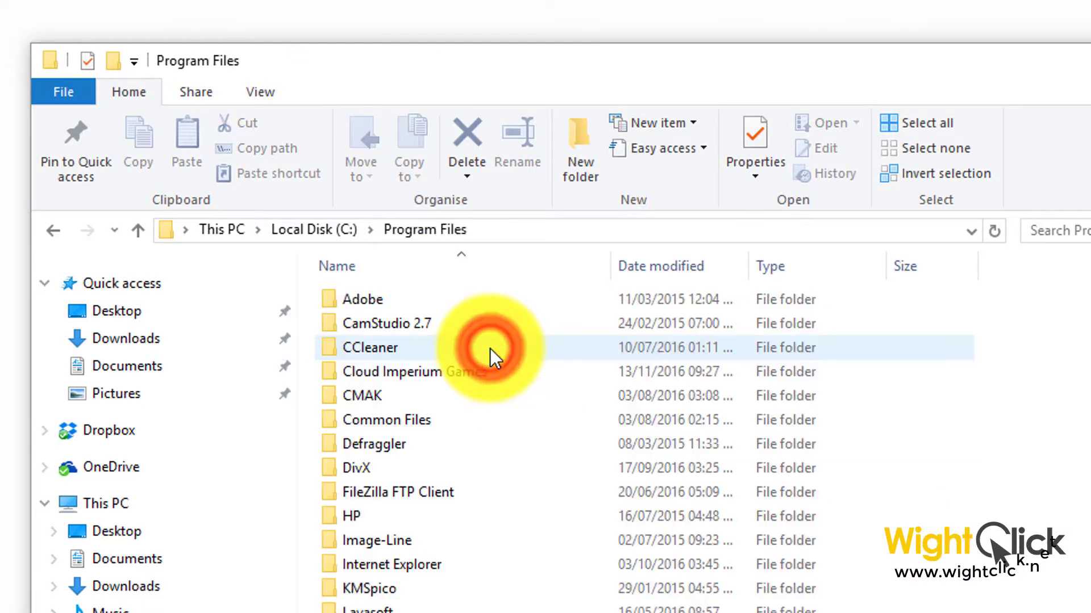
scroll("down", 3)
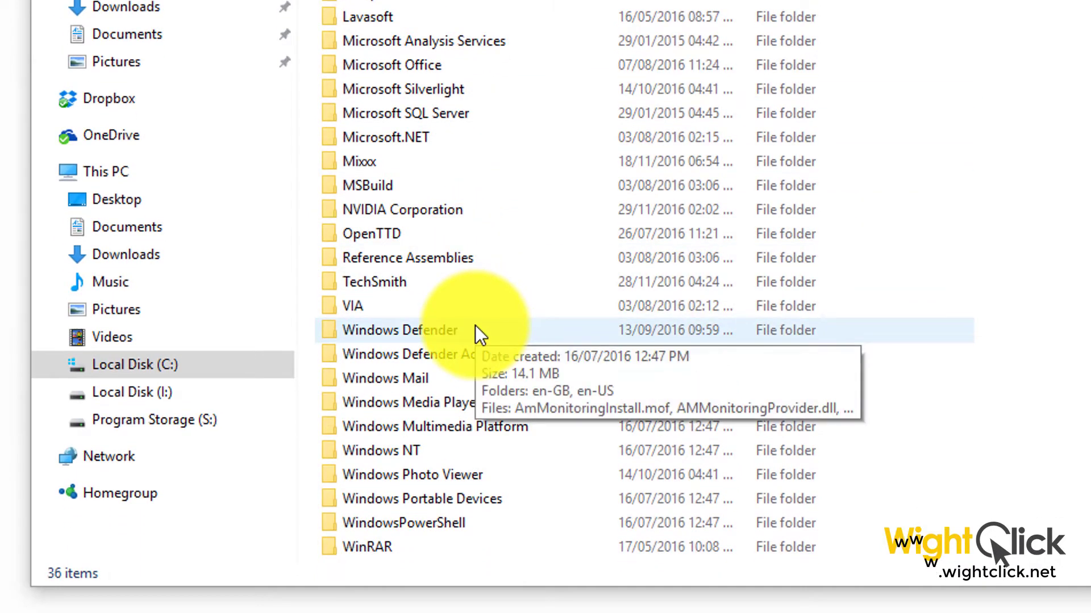
double_click(399, 329)
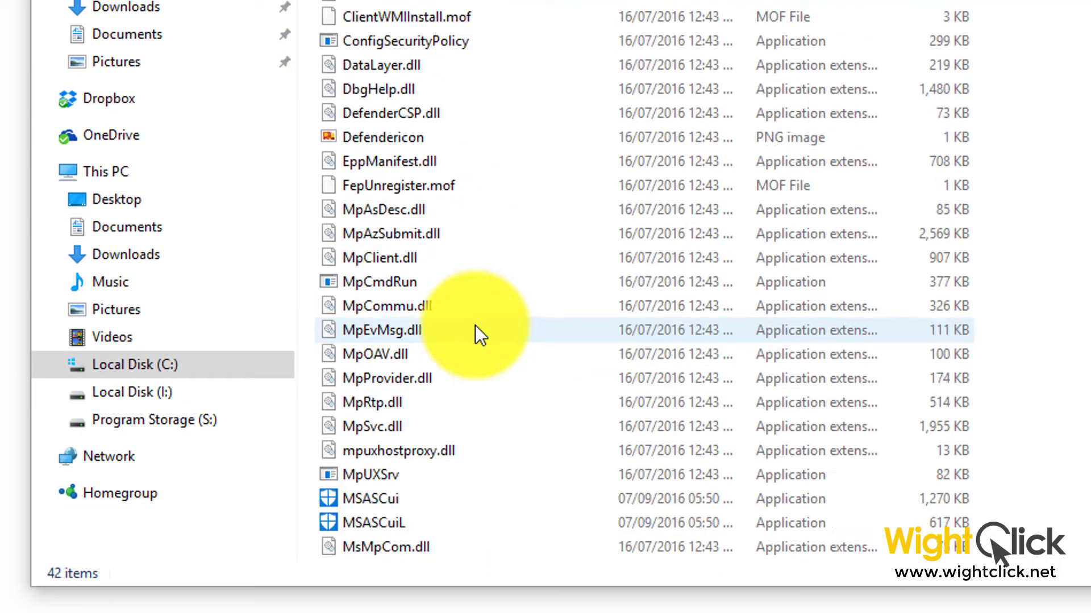
scroll("down", 3)
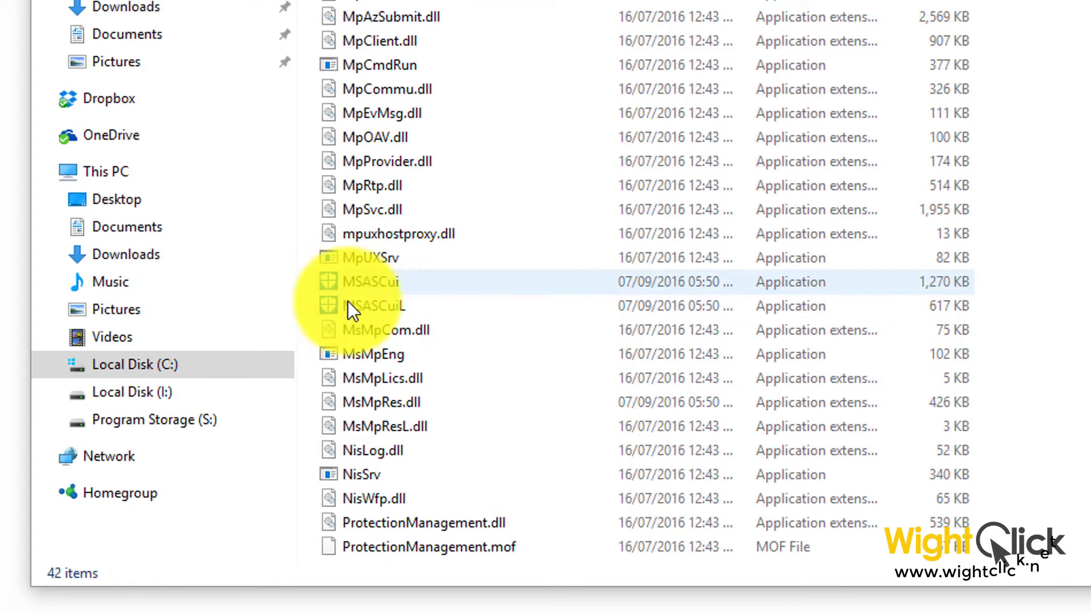
left_click(376, 307)
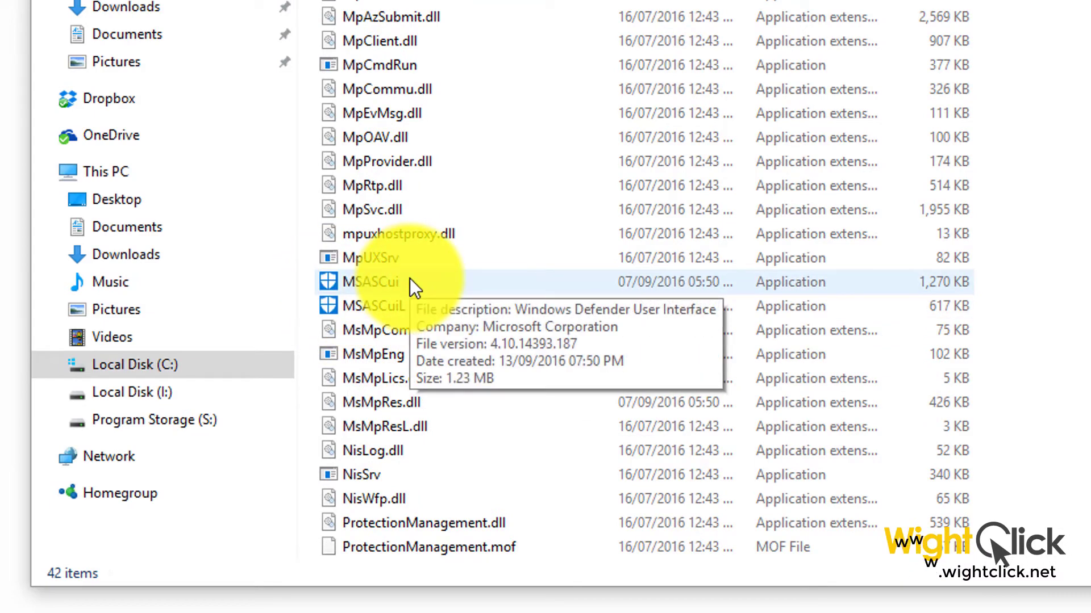
left_click(371, 281)
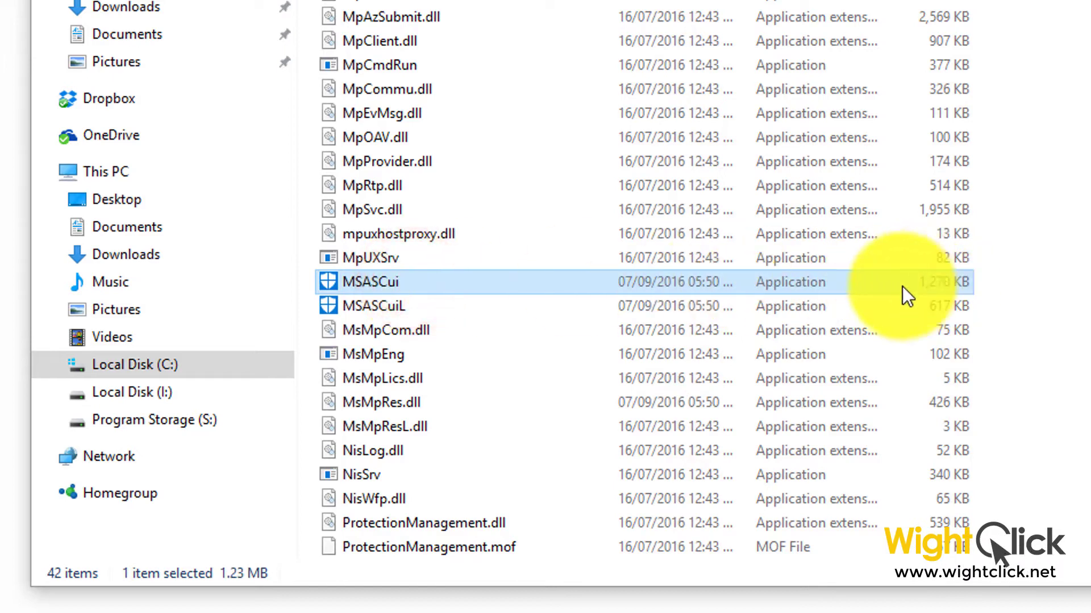
mouse_move(448, 292)
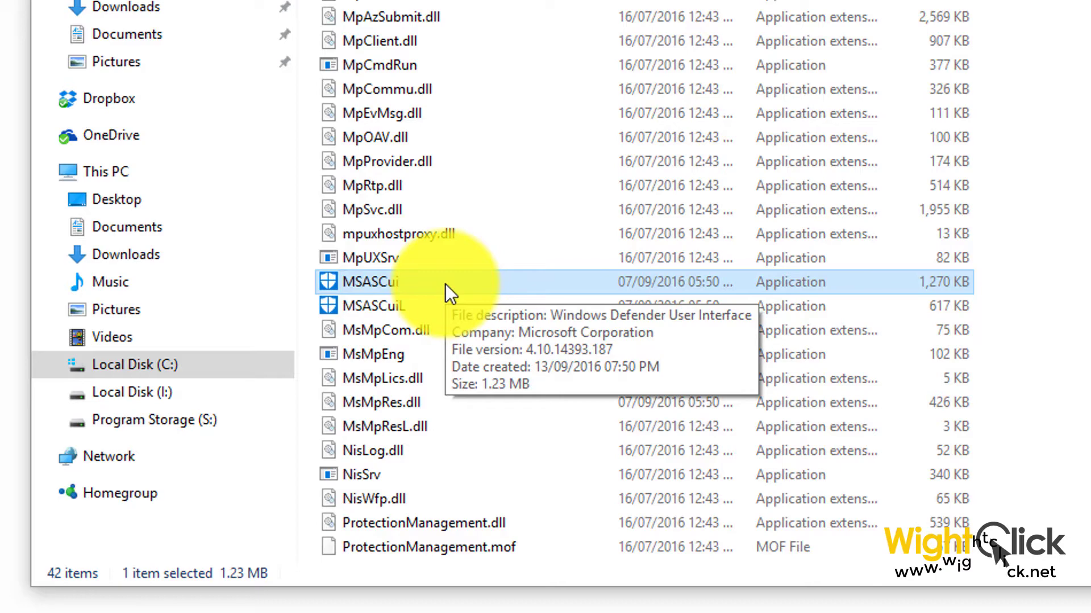
right_click(369, 282)
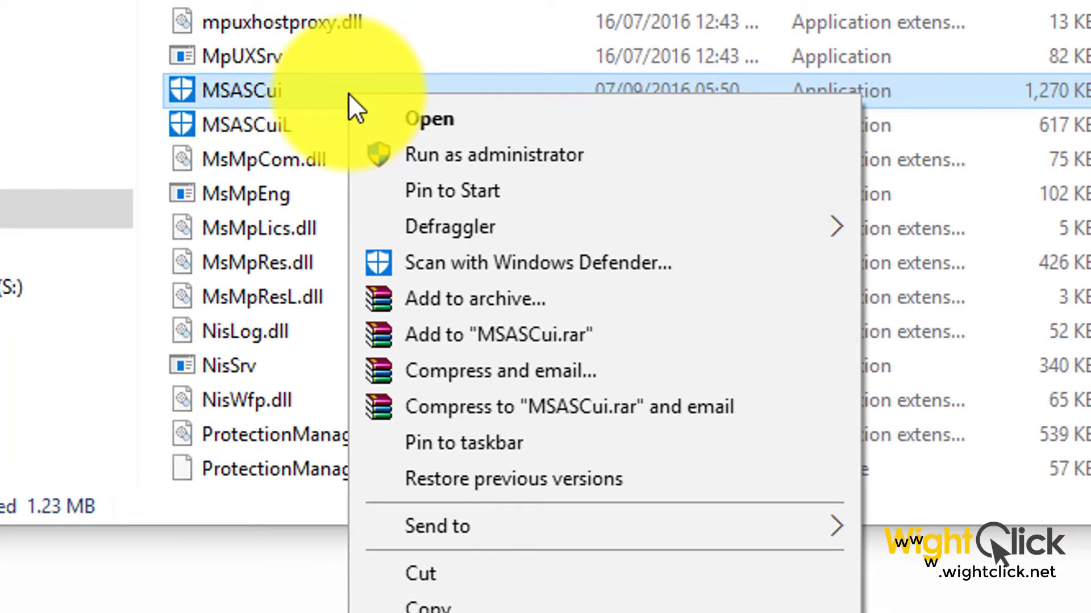
mouse_move(487, 443)
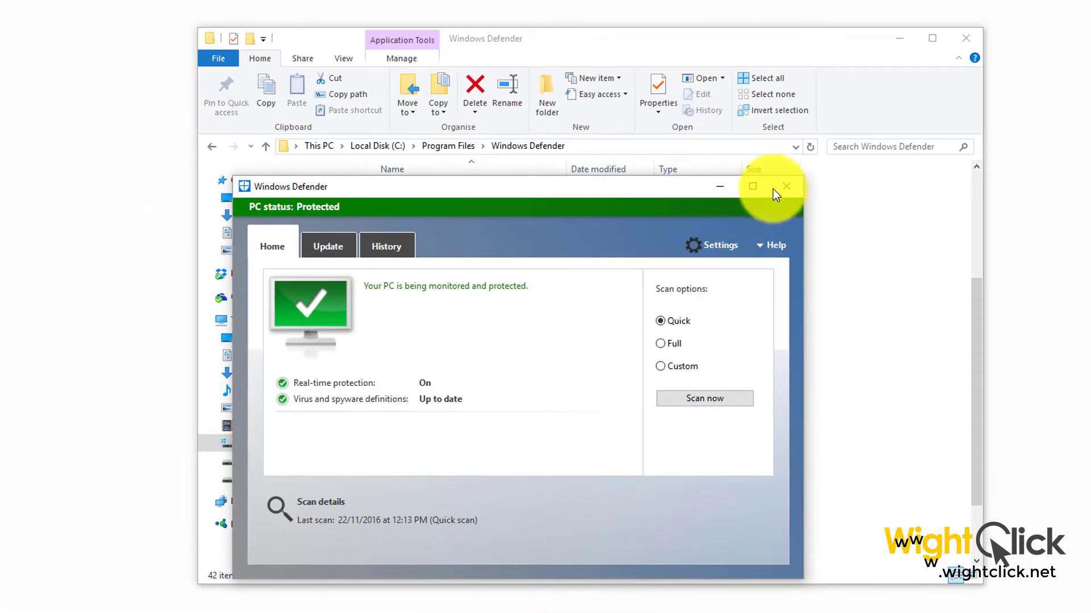
left_click(786, 187)
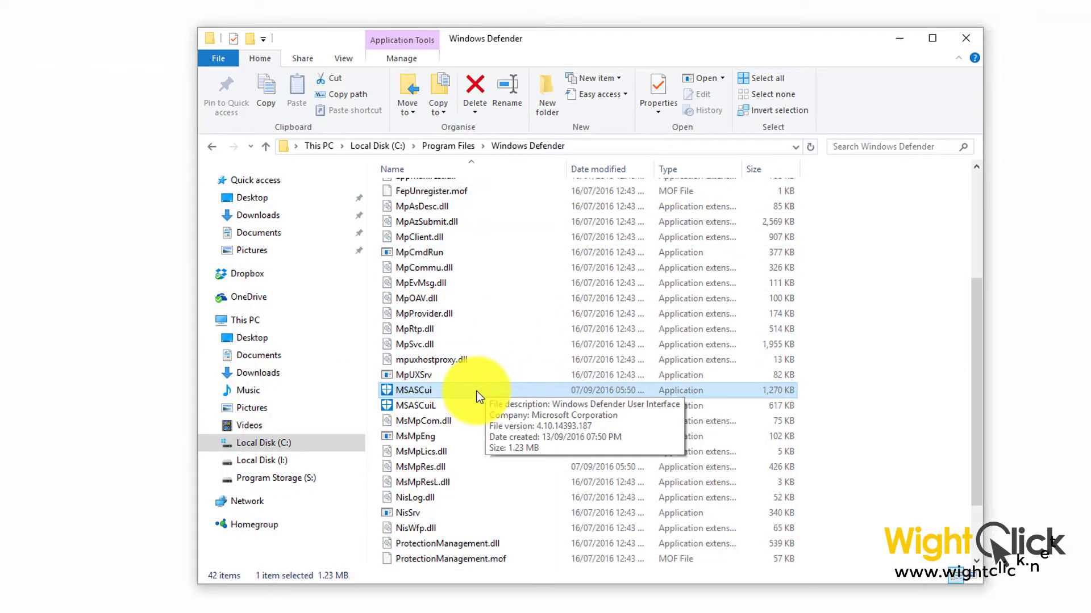
Step: Pin the MSASCui application to the taskbar from its context menu
right_click(412, 390)
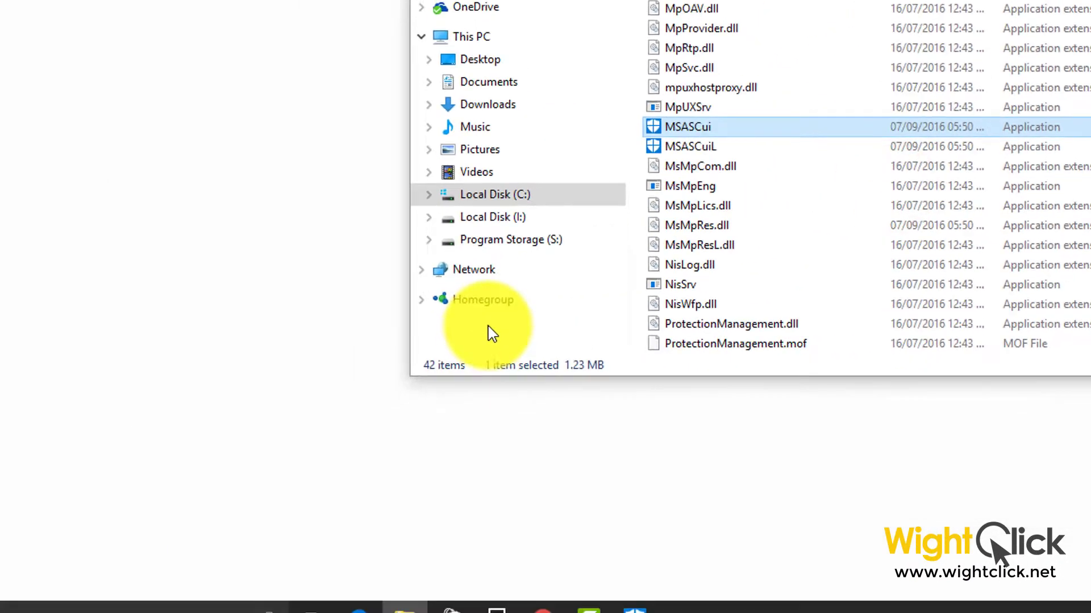
left_click(19, 596)
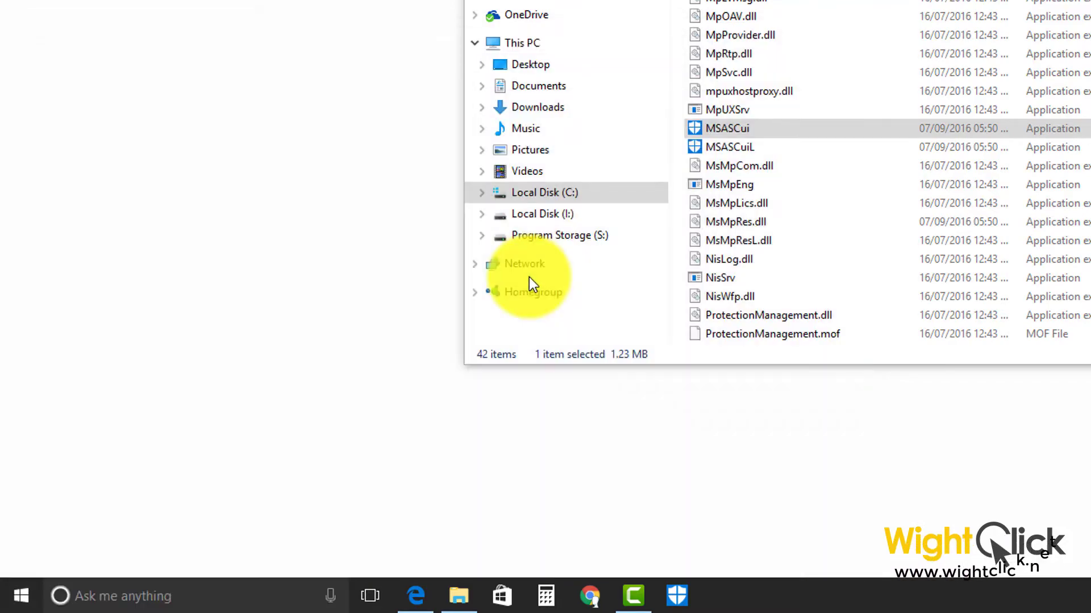
left_click(20, 596)
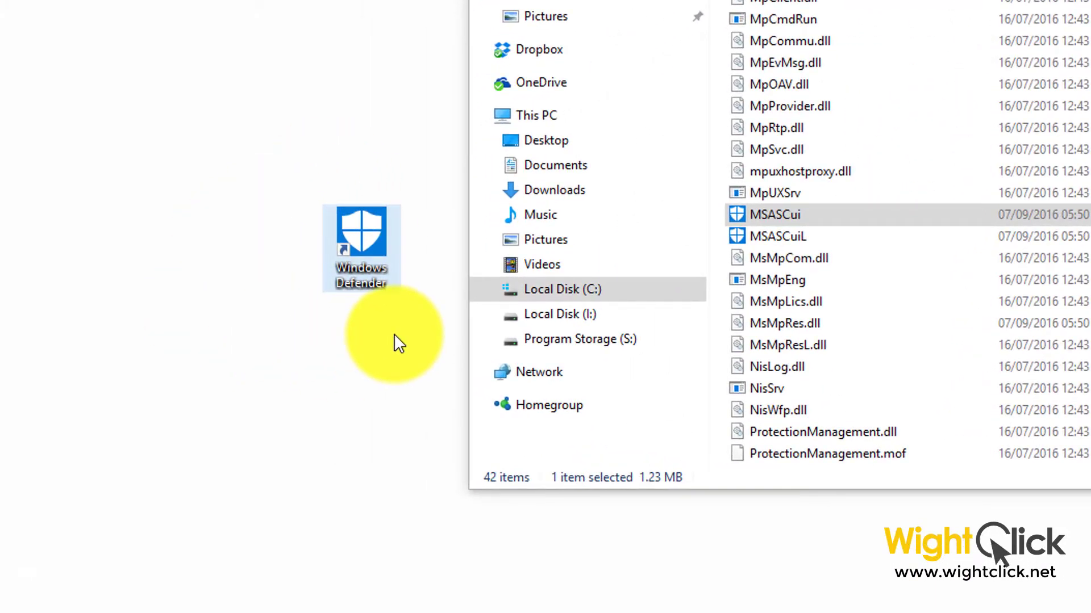
mouse_move(386, 310)
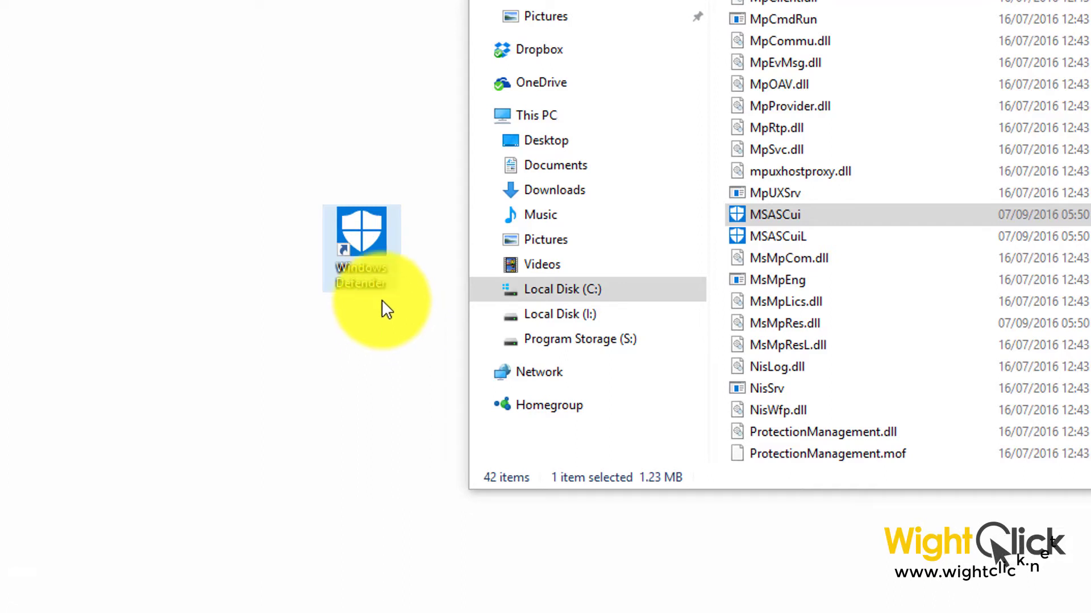
mouse_move(369, 250)
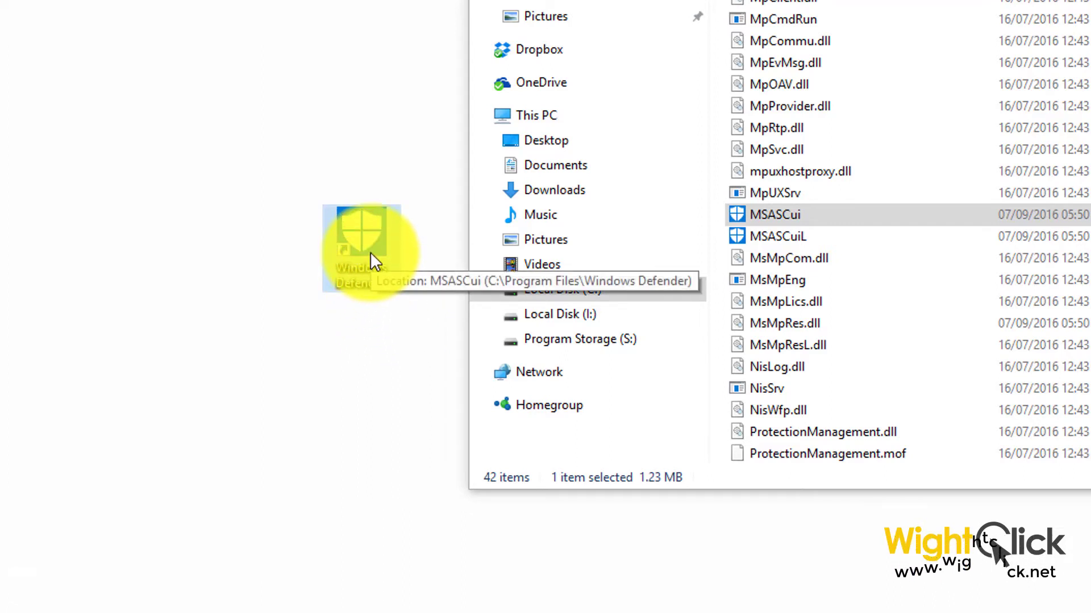
Step: Show removal options for the desktop shortcut, taskbar icon, and Windows Defender Start tile
right_click(361, 250)
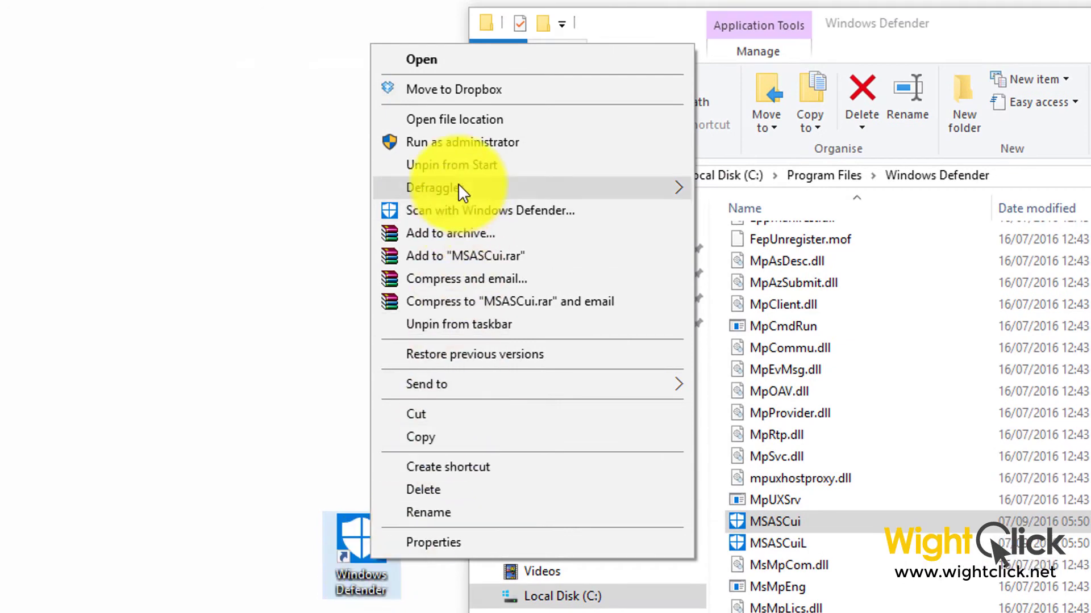
mouse_move(525, 167)
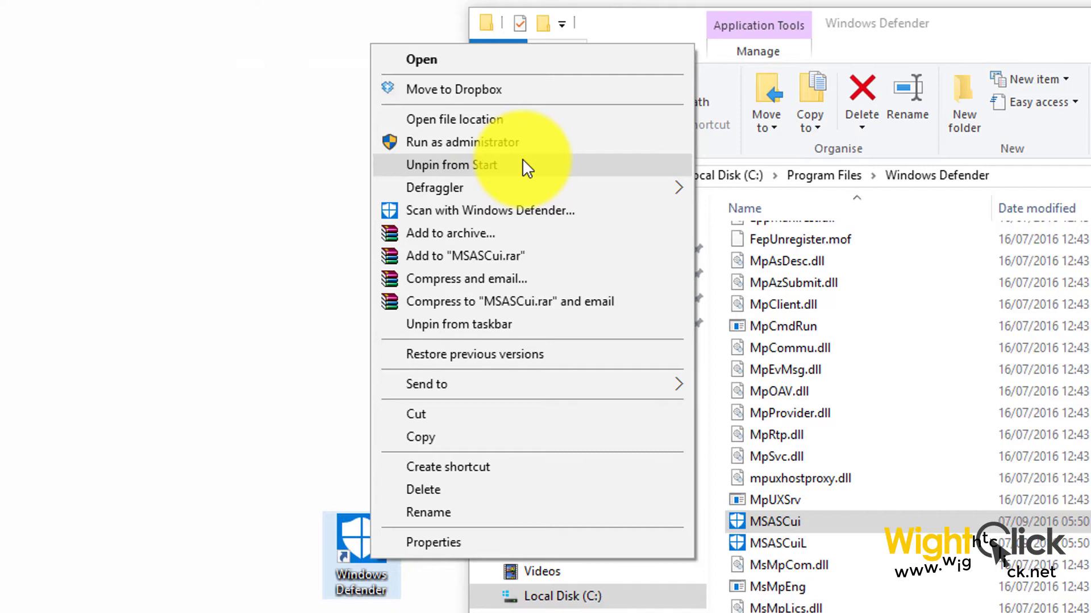
mouse_move(525, 328)
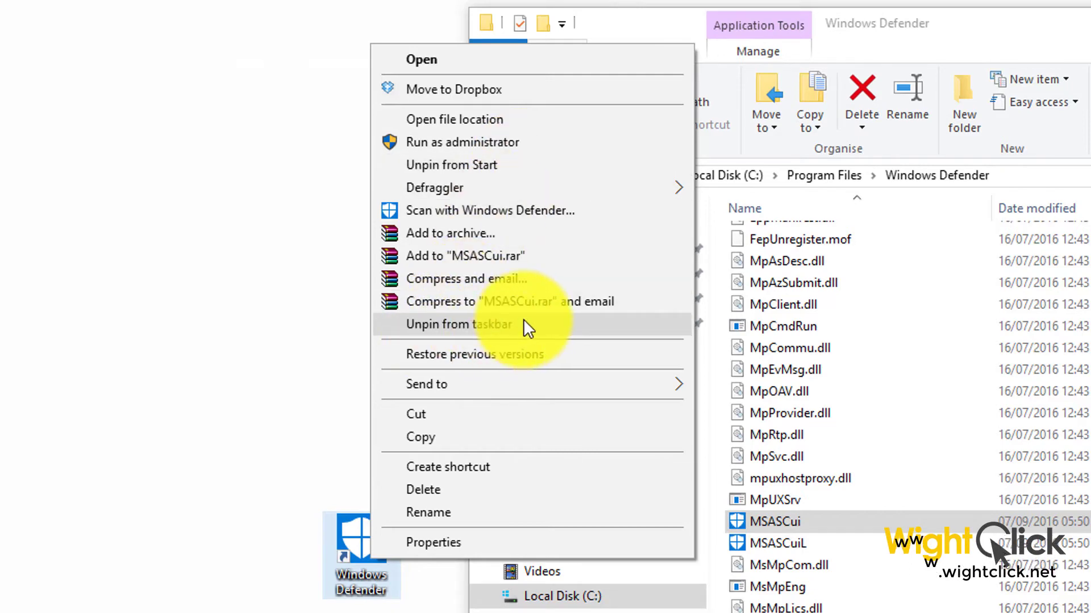
mouse_move(473, 499)
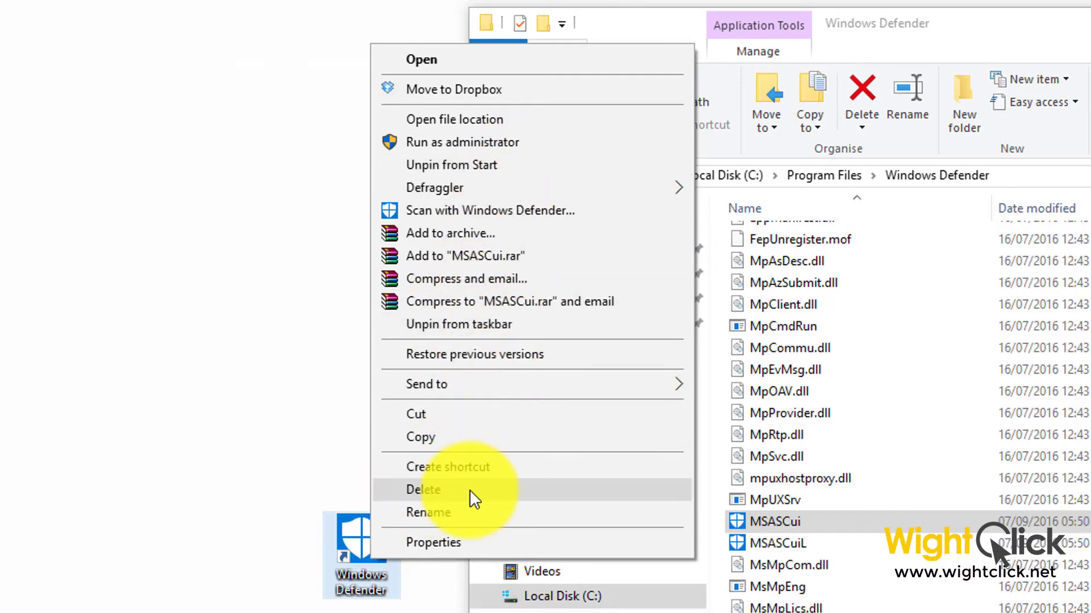
mouse_move(312, 506)
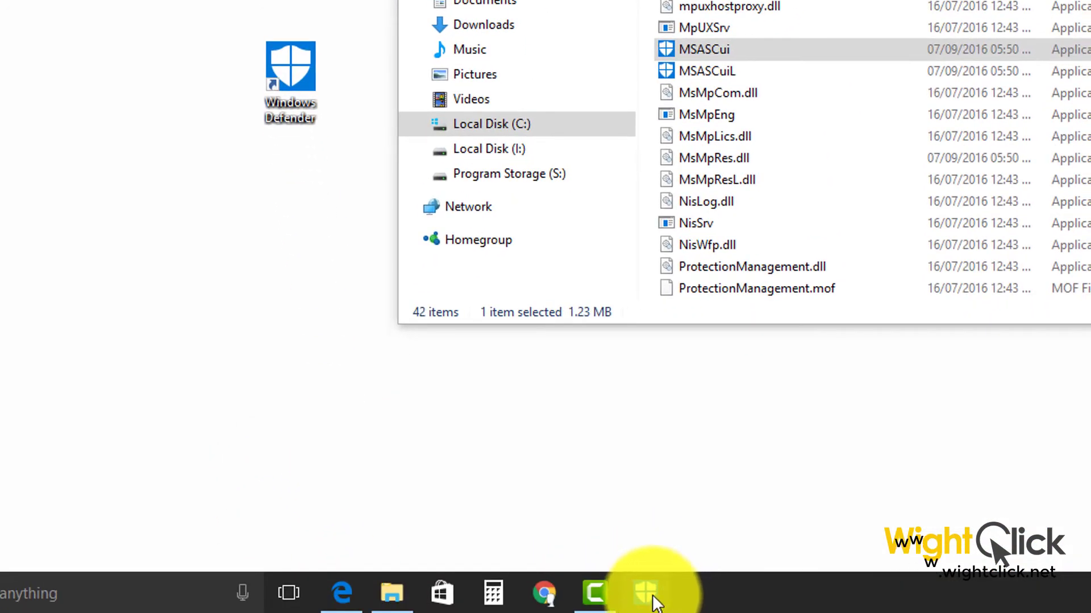
right_click(644, 593)
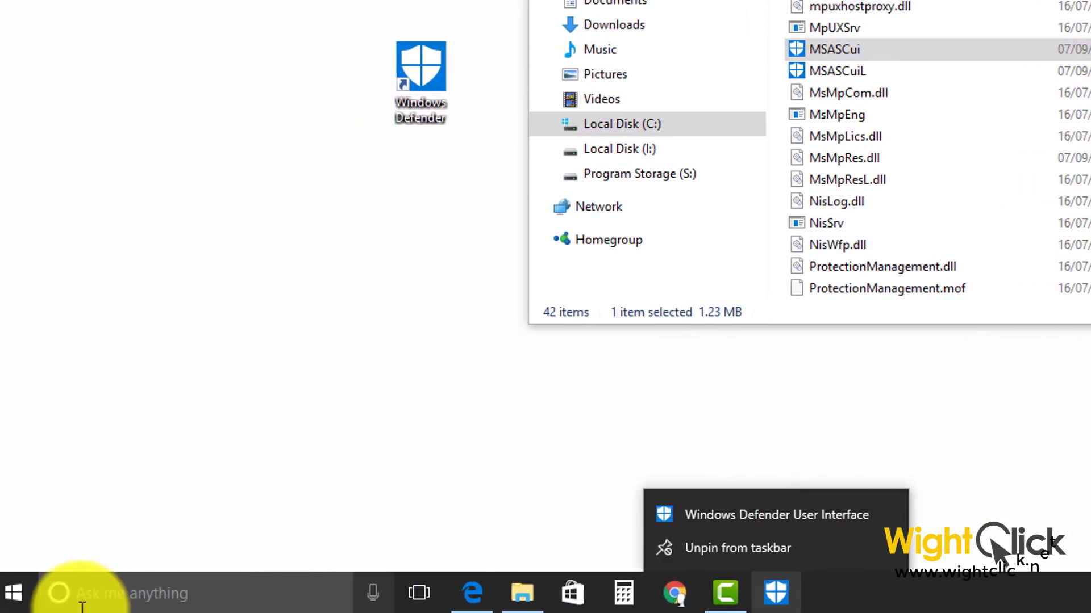
left_click(13, 593)
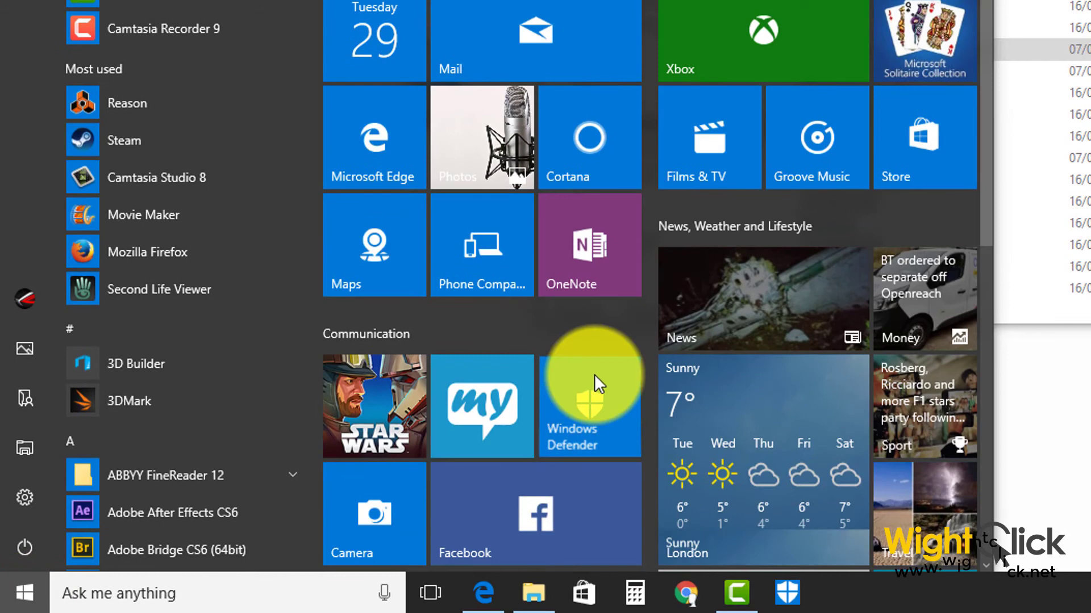
right_click(589, 406)
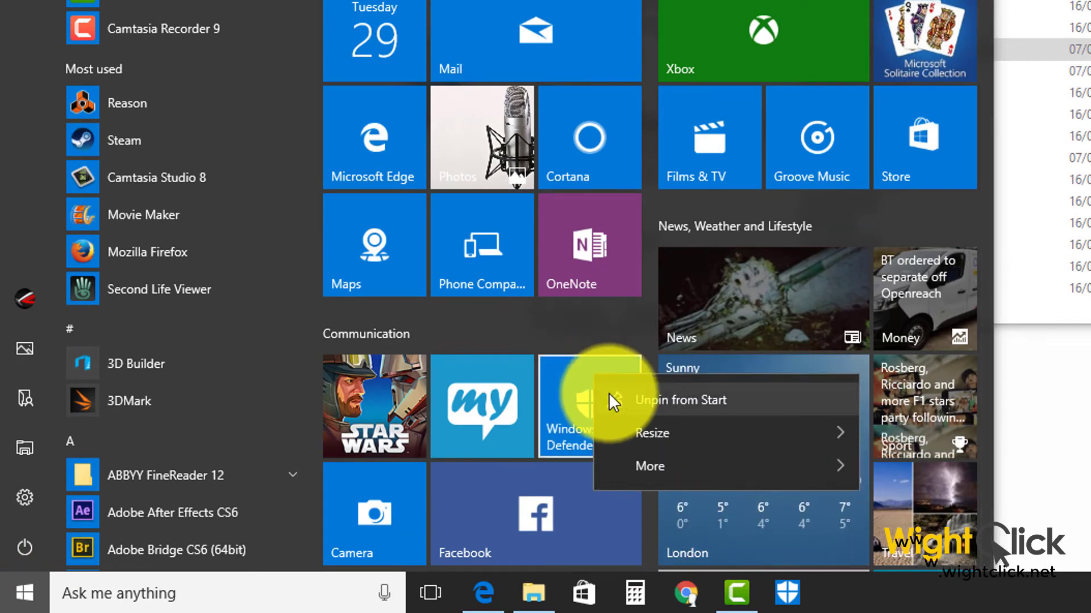